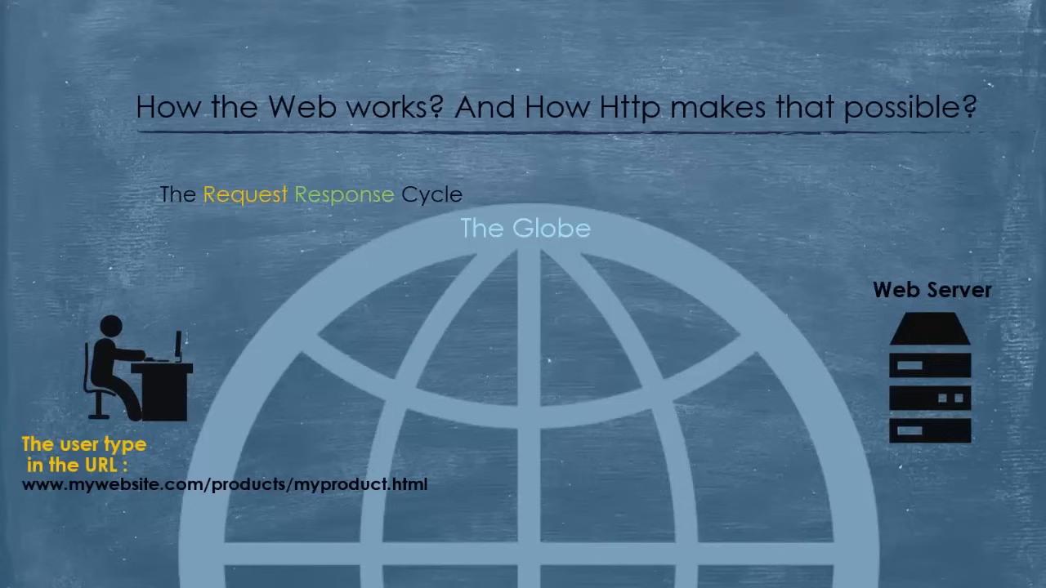
key(Right)
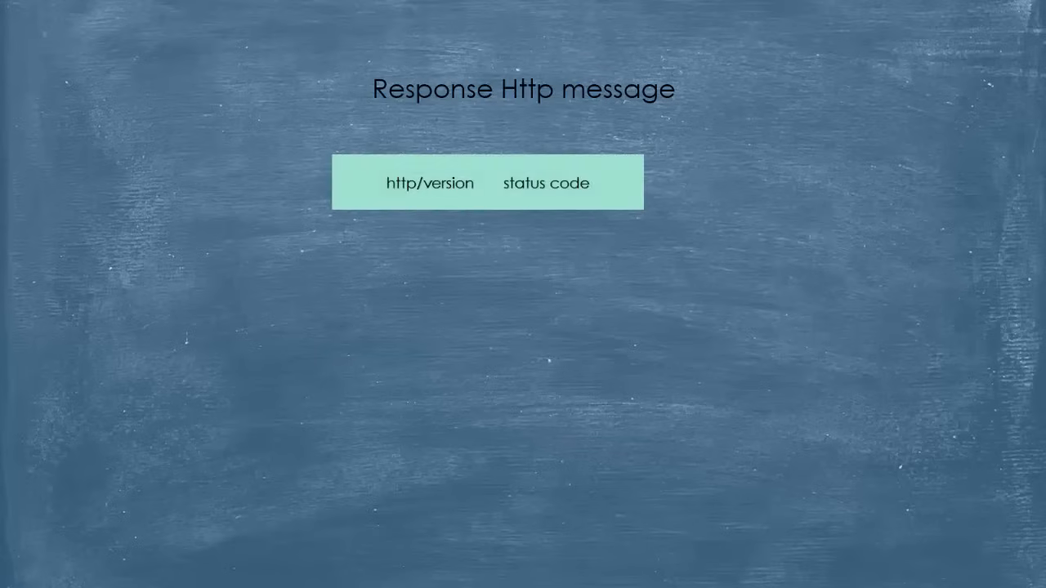